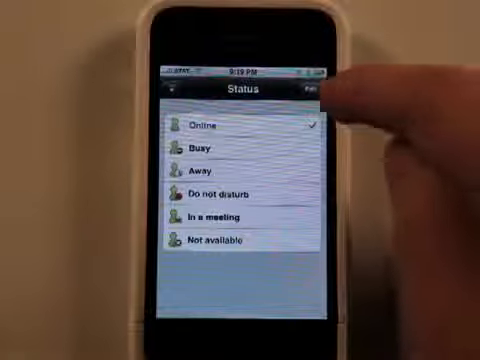
Set presence status to Online from the status area at the top.
left_click(316, 96)
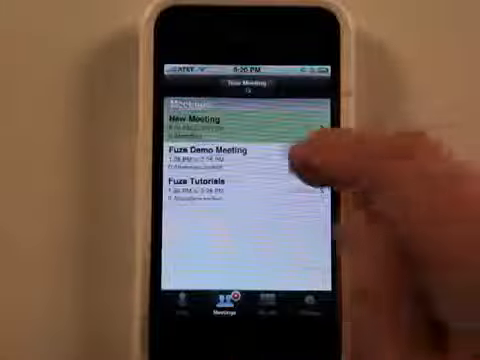
Leave the active Fuze Demo Meeting, confirming Yes to return to the meetings list.
left_click(210, 156)
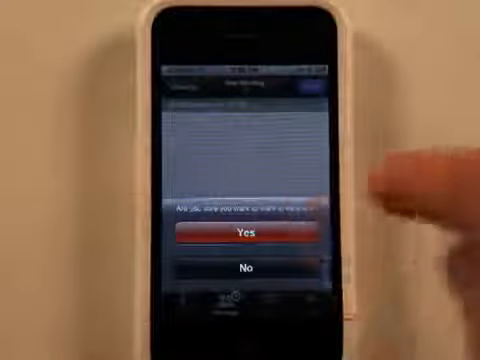
left_click(240, 232)
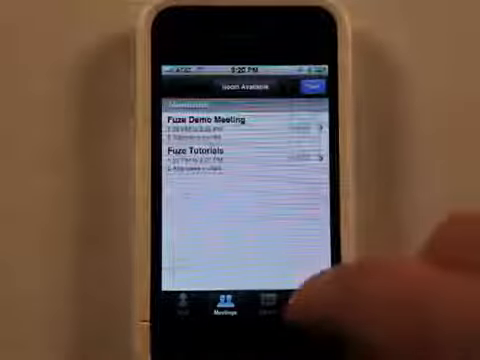